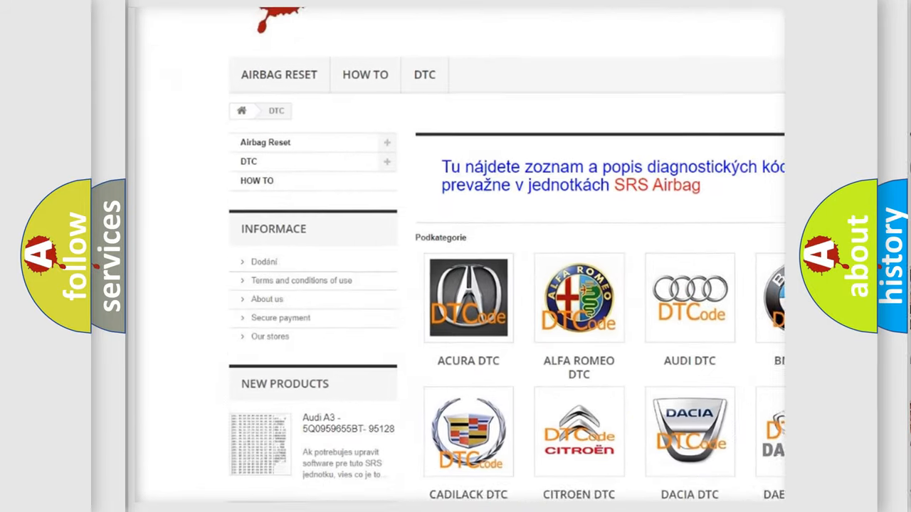
{"action": "scroll", "scroll_direction": "down", "scroll_amount": 3}
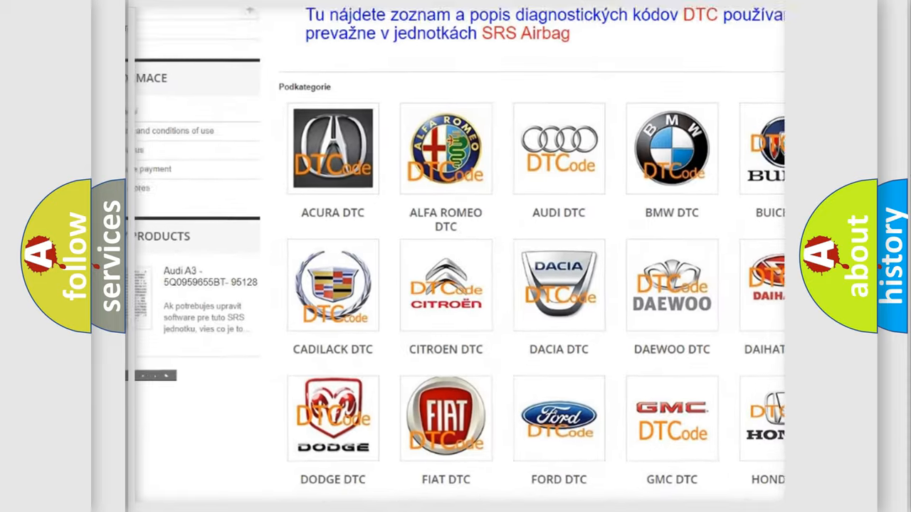
{"action": "scroll", "scroll_direction": "down", "scroll_amount": 3}
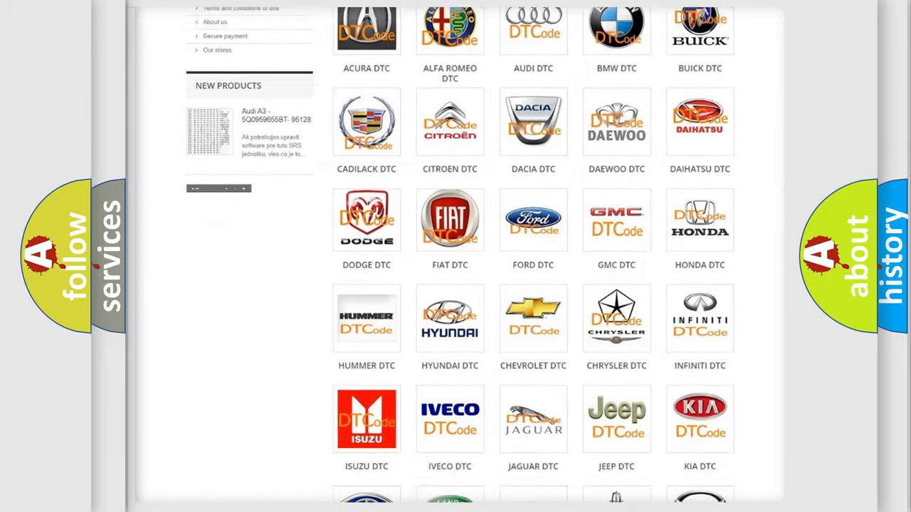
{"action": "scroll", "scroll_direction": "down", "scroll_amount": 3}
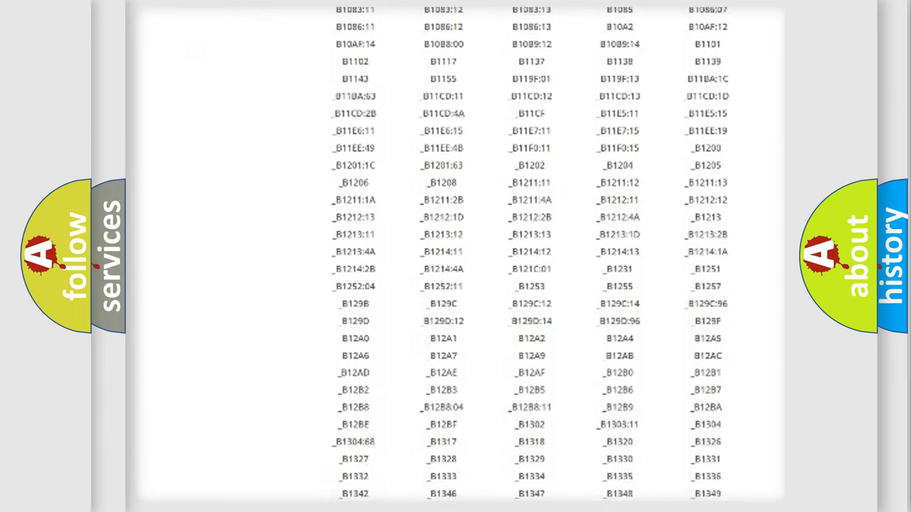
{"action": "scroll", "scroll_direction": "down", "scroll_amount": 3}
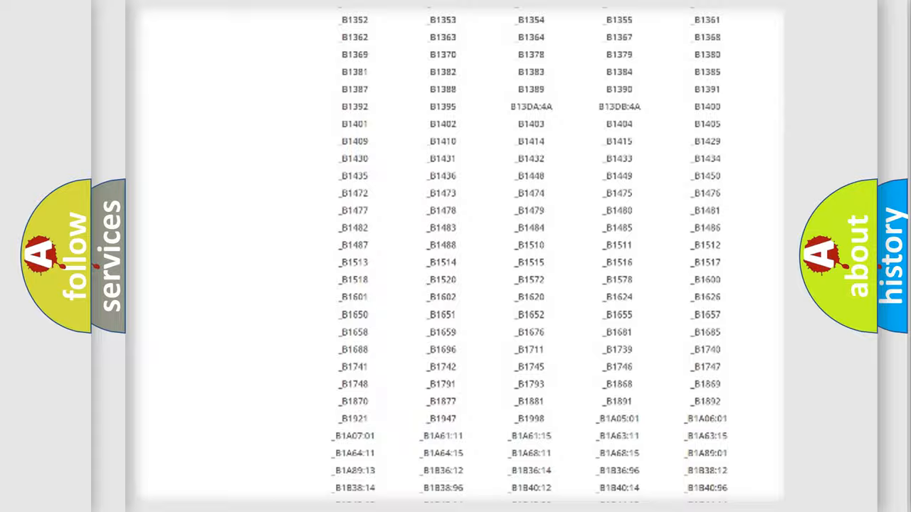